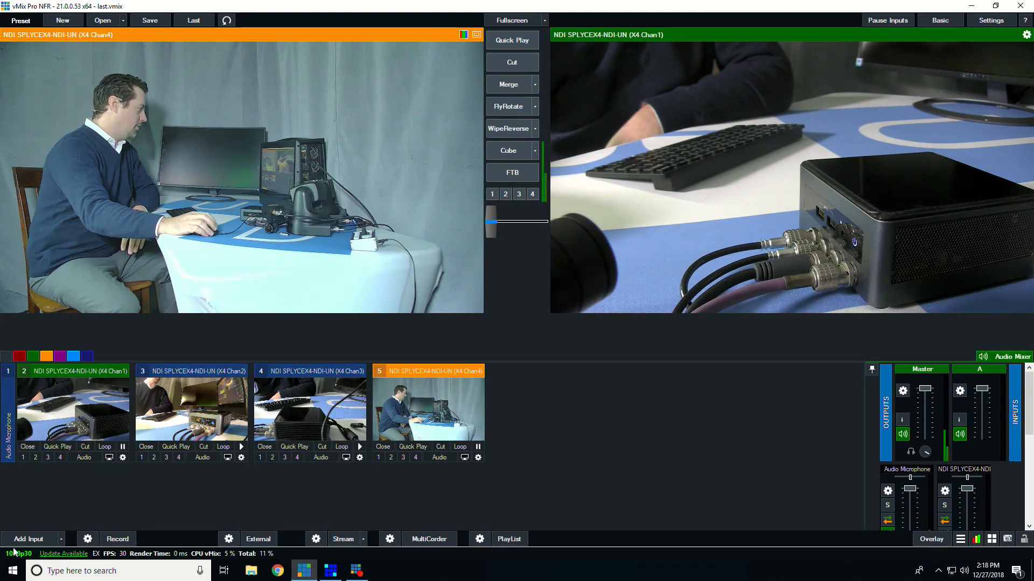
Step: Add the X4 Chan4 NDI source as an input and bring up its input settings
left_click(28, 538)
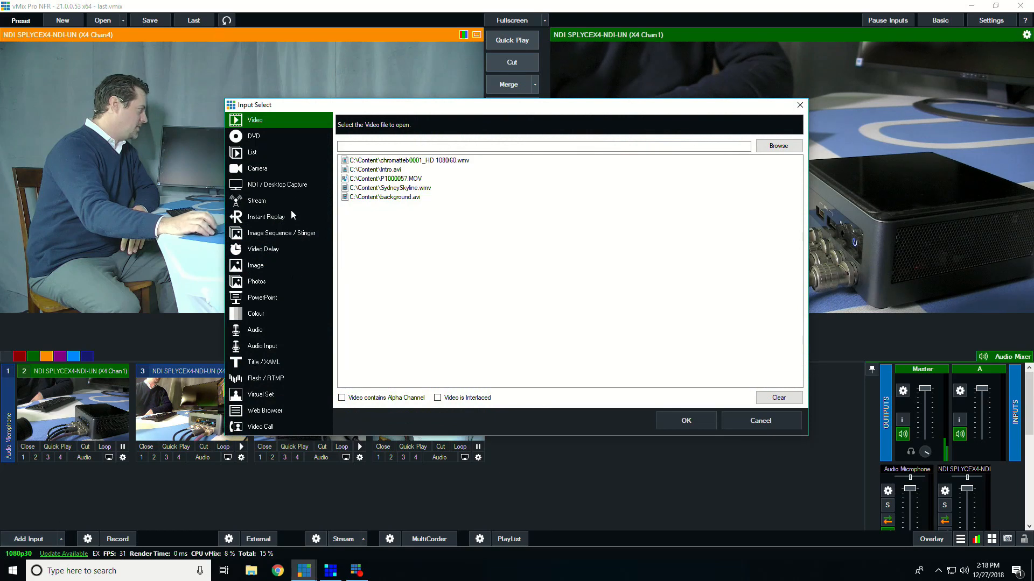
left_click(276, 184)
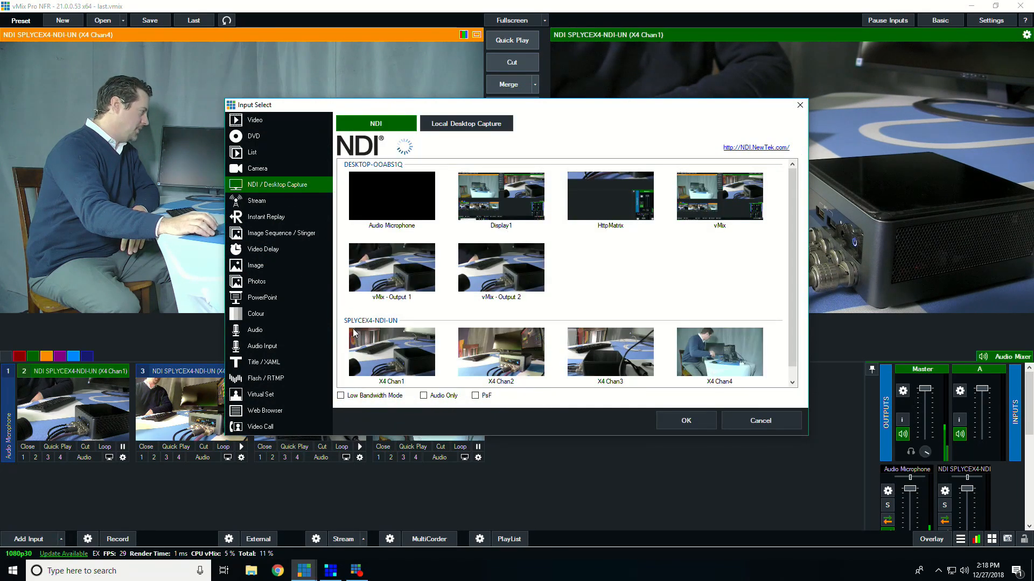
mouse_move(384, 338)
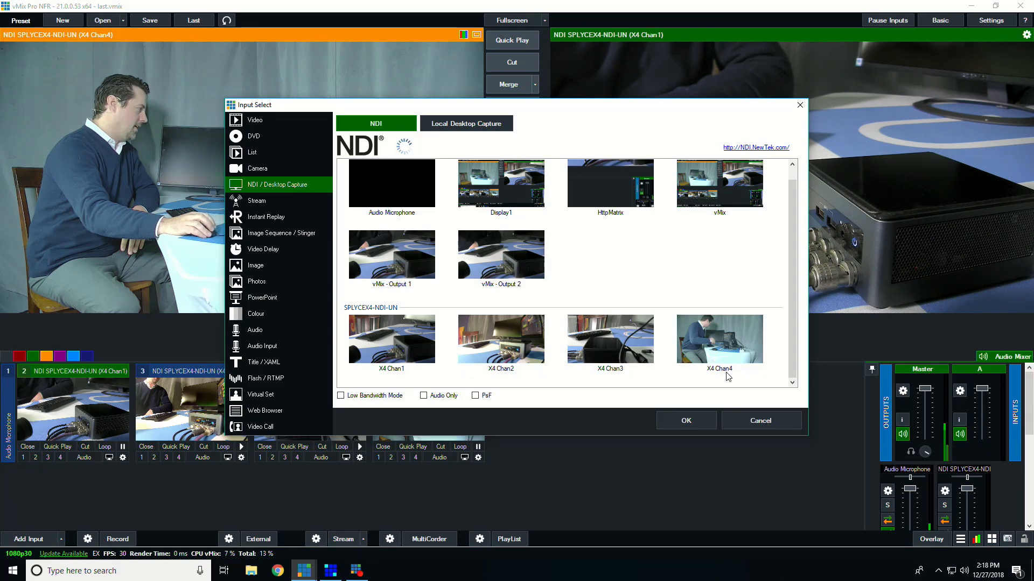
left_click(685, 421)
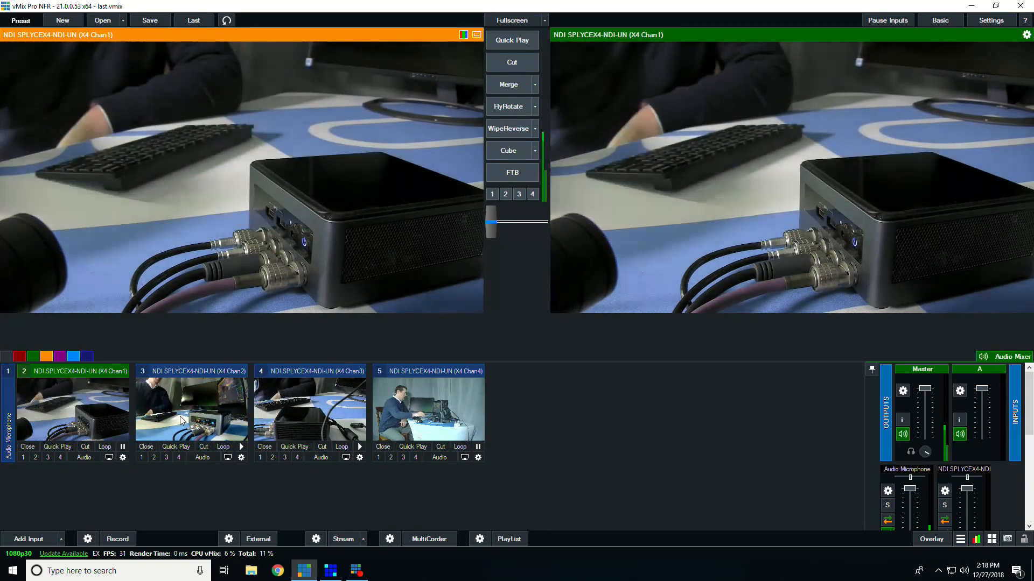
left_click(191, 402)
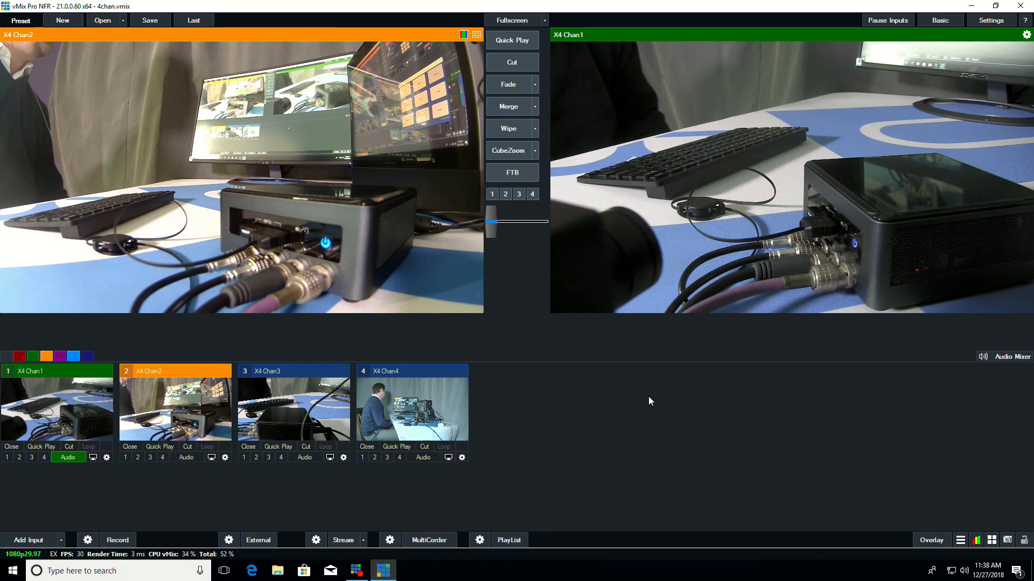
mouse_move(453, 394)
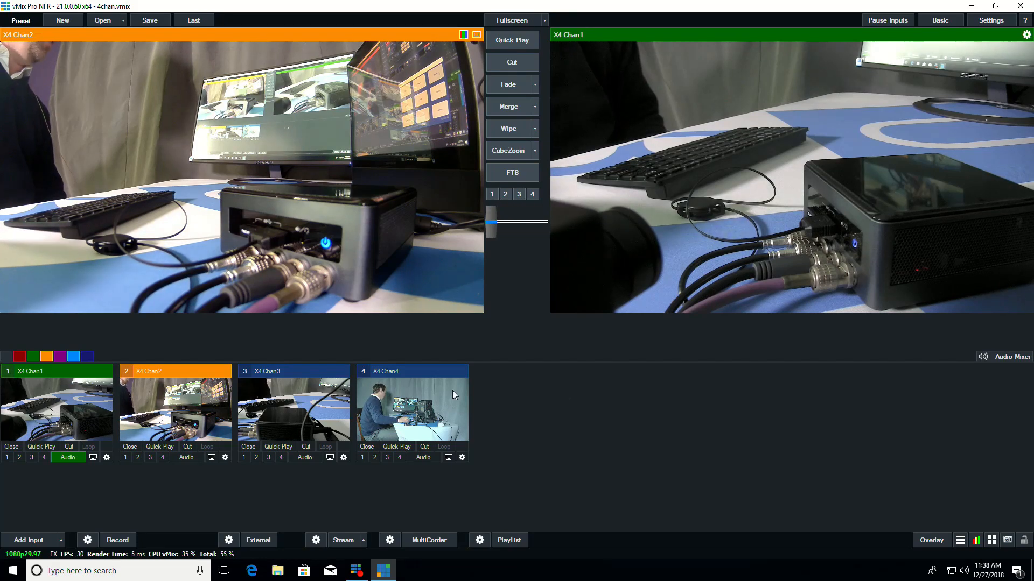
left_click(462, 457)
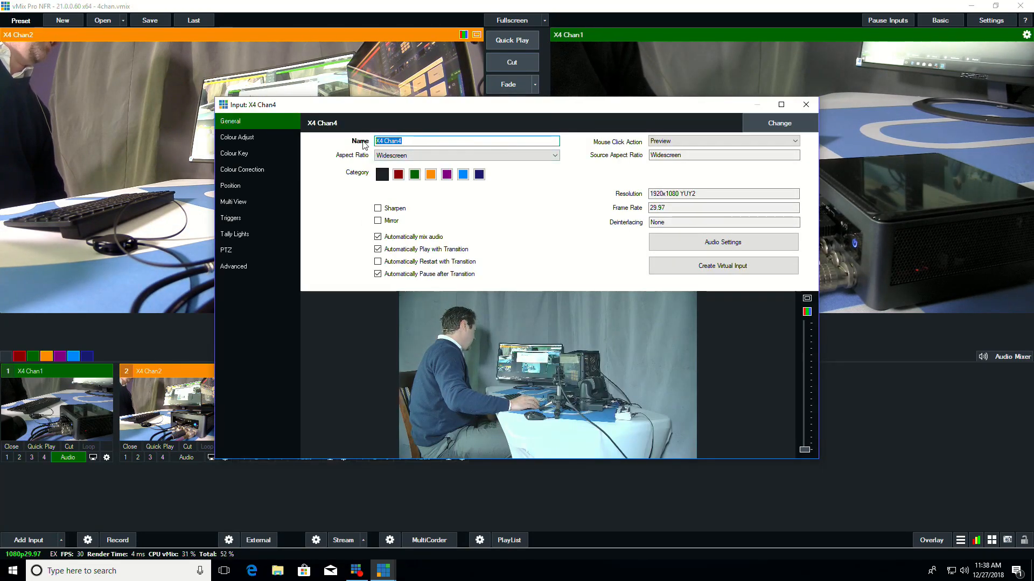
mouse_move(372, 146)
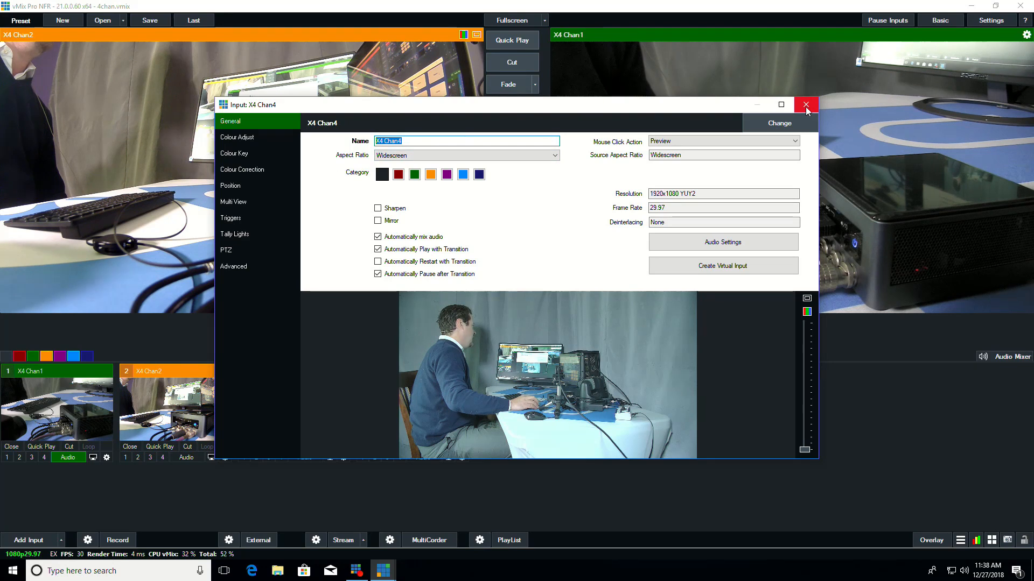
Step: Close the Input: X4 Chan4 dialog, leaving the name as X4 Chan4
left_click(805, 104)
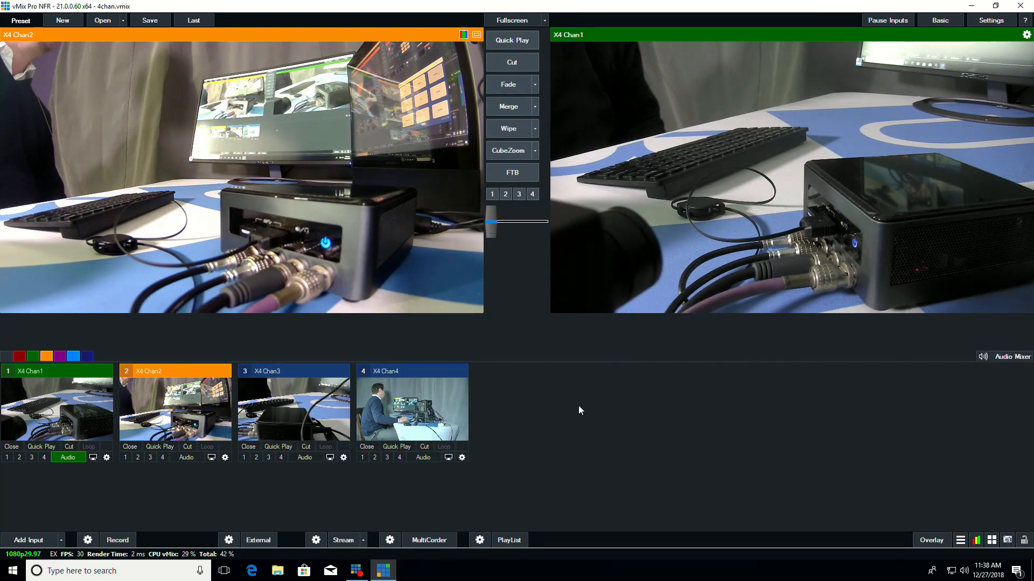
mouse_move(546, 392)
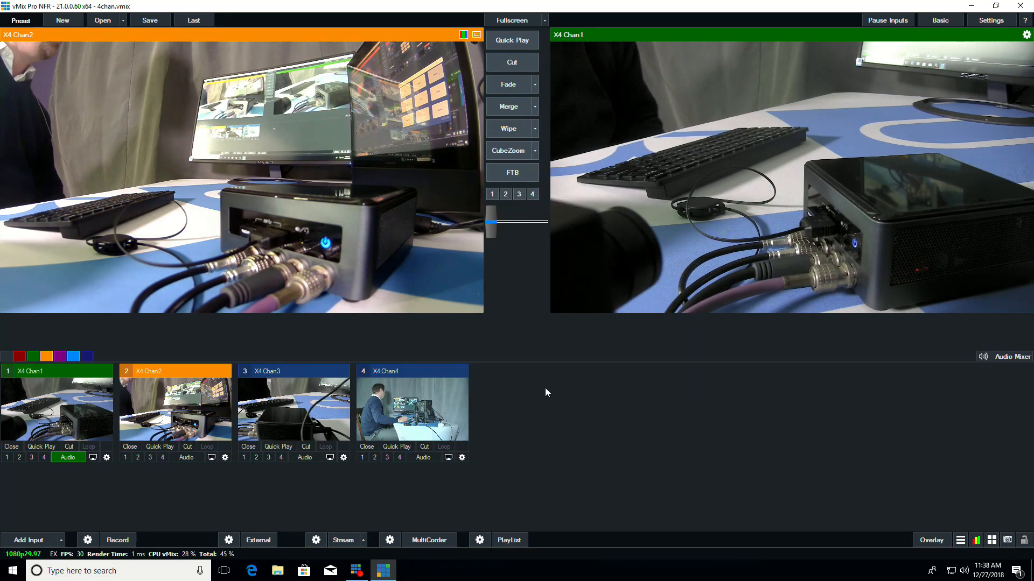